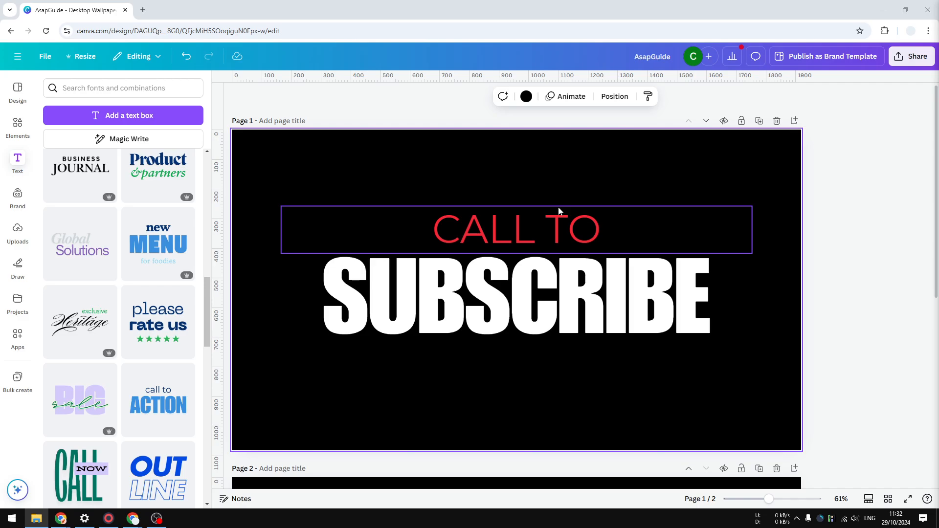
{"action": "mouse_move", "coordinate": [573, 265]}
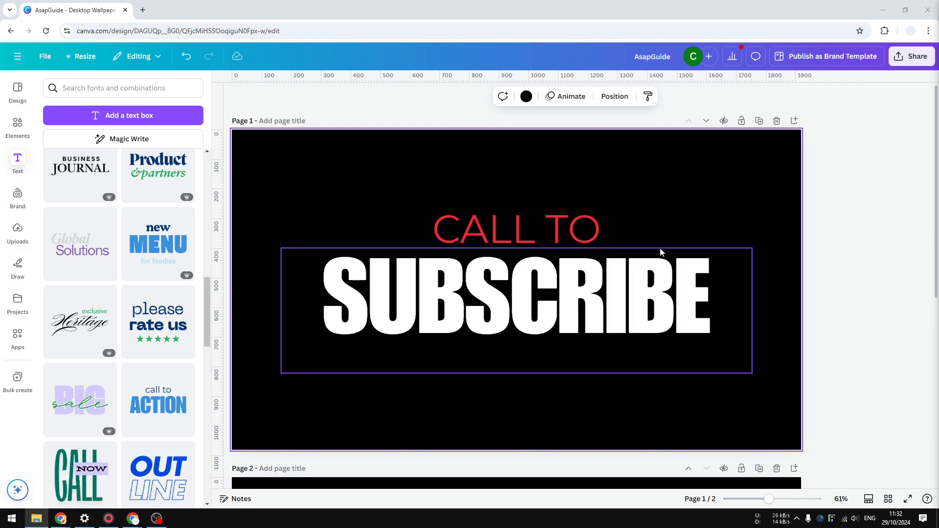
{"action": "mouse_move", "coordinate": [685, 287]}
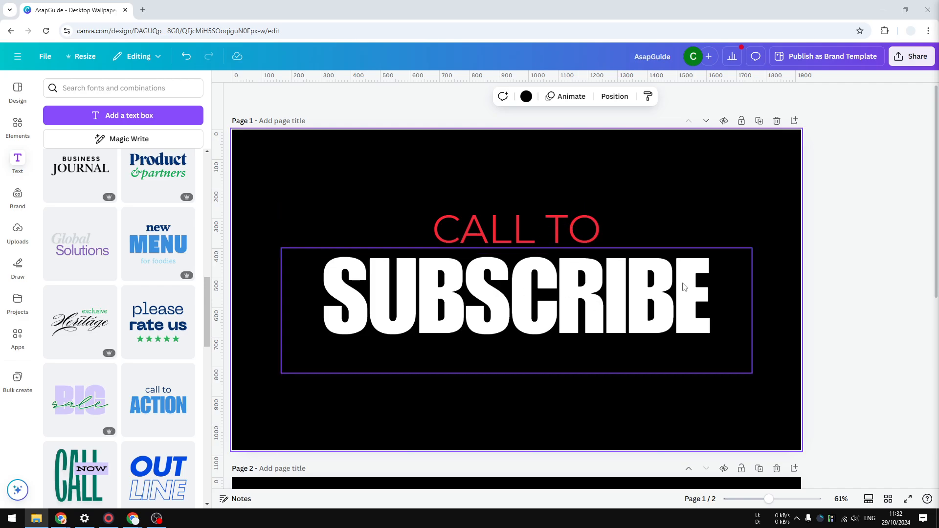
{"action": "mouse_move", "coordinate": [543, 304]}
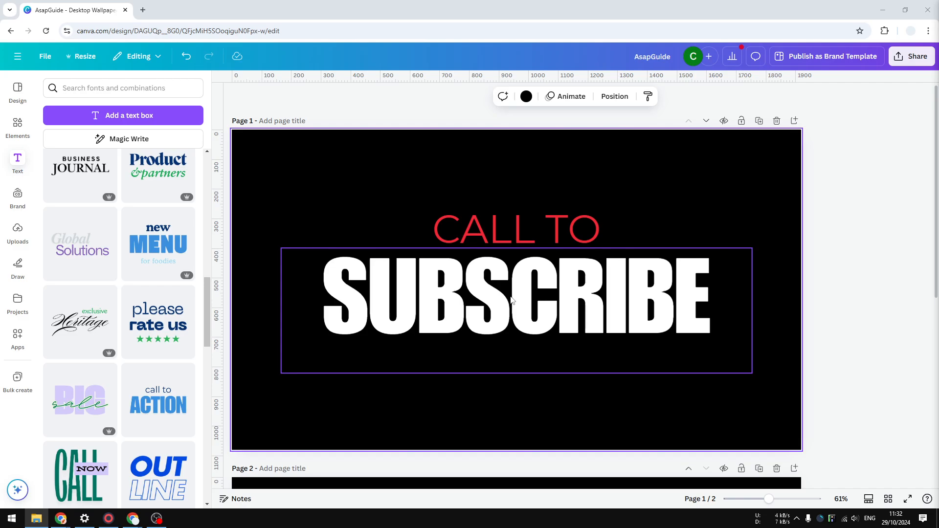
{"action": "mouse_move", "coordinate": [489, 308]}
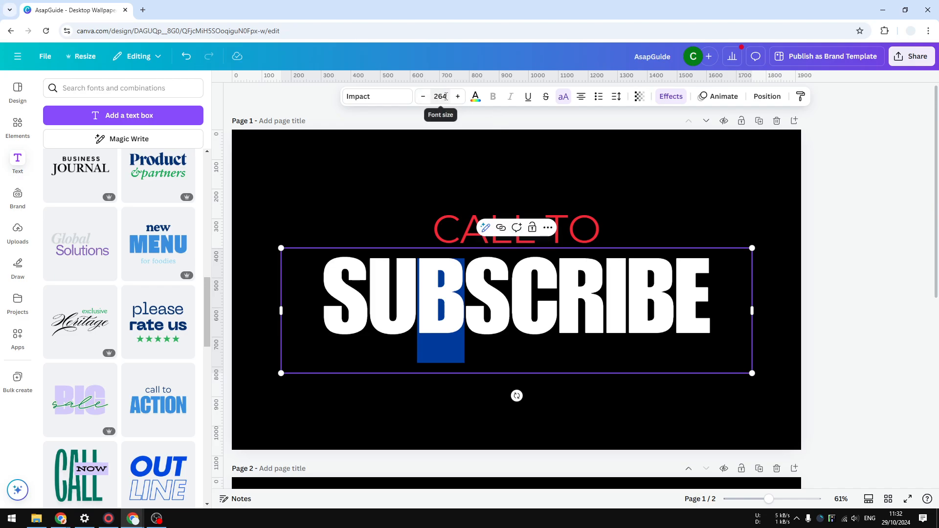
Raise the page 1 SUBSCRIBE headline font size from 264 to 280.
{"action": "left_click", "coordinate": [440, 96]}
{"action": "type", "text": "269"}
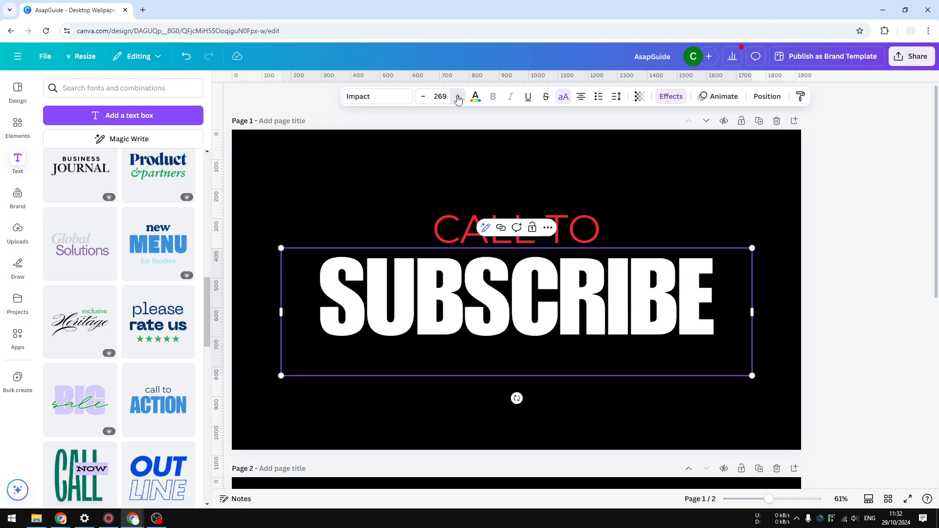
{"action": "left_click", "coordinate": [458, 96]}
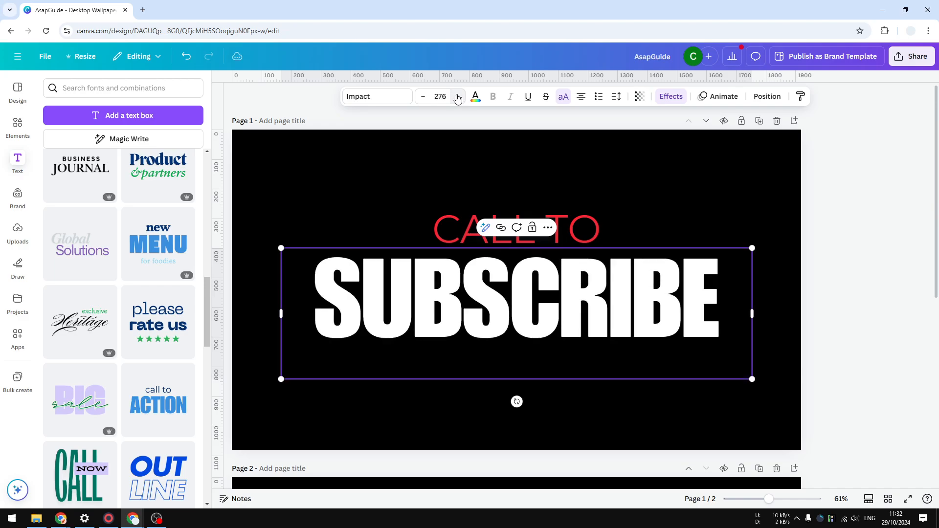
{"action": "double_click", "coordinate": [485, 299]}
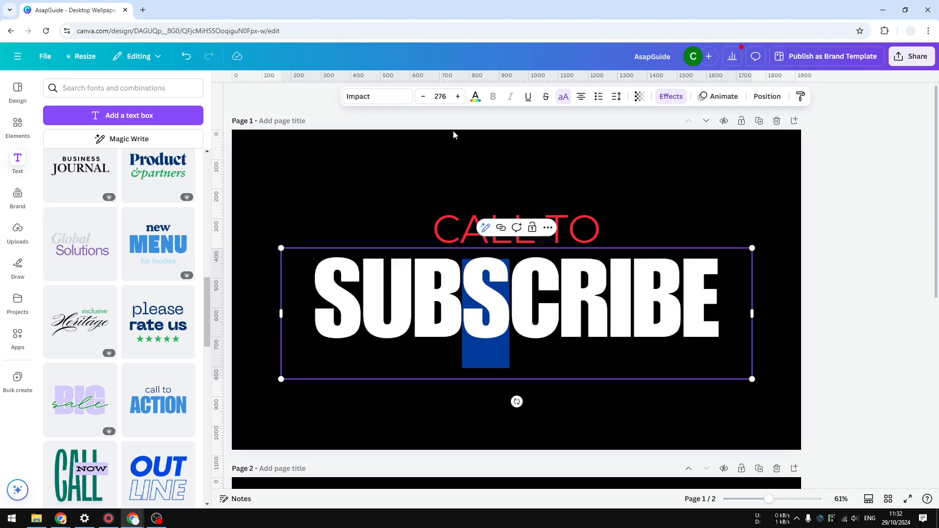
{"action": "left_click", "coordinate": [458, 96]}
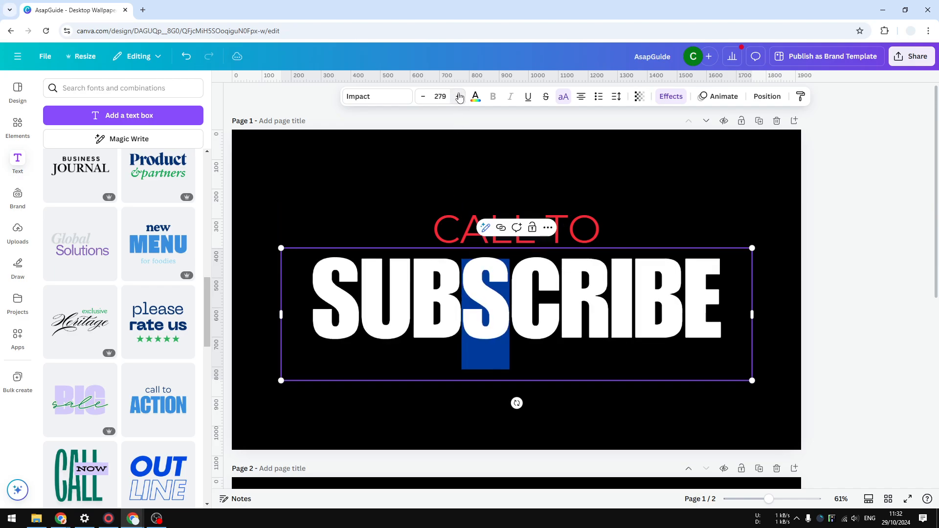
{"action": "left_click", "coordinate": [458, 96]}
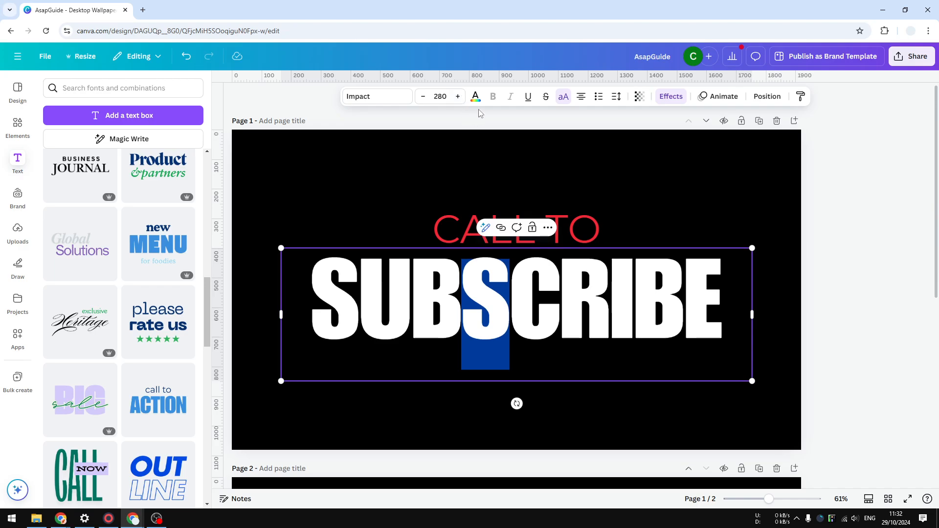
{"action": "mouse_move", "coordinate": [654, 259]}
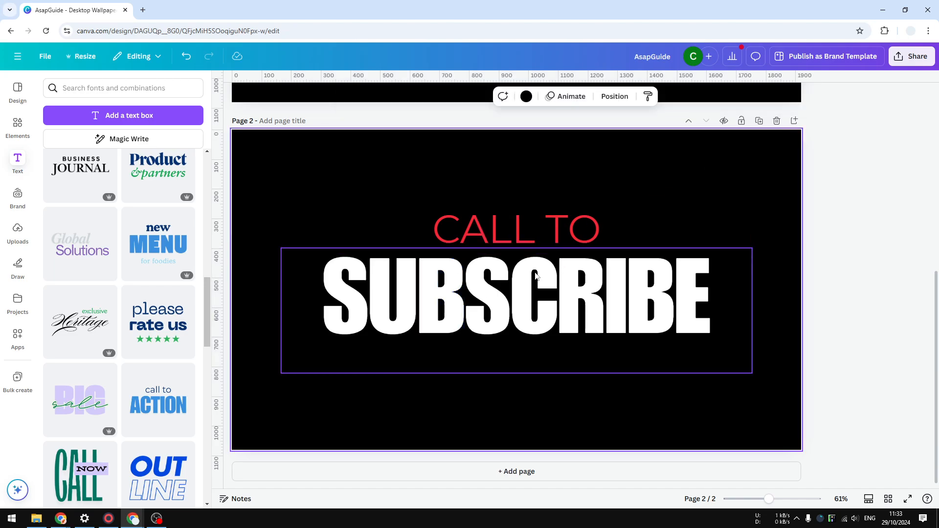
Select the SUBSCRIBE text box on page 2, still at size 264.
{"action": "left_click", "coordinate": [515, 294]}
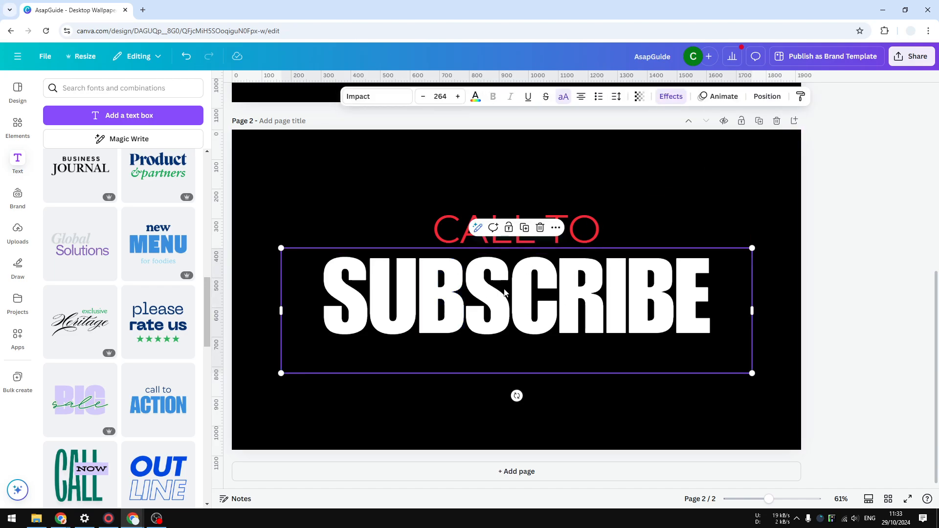
Duplicate the page 2 SUBSCRIBE text and narrow the copy to just the letter B.
{"action": "left_click", "coordinate": [554, 228]}
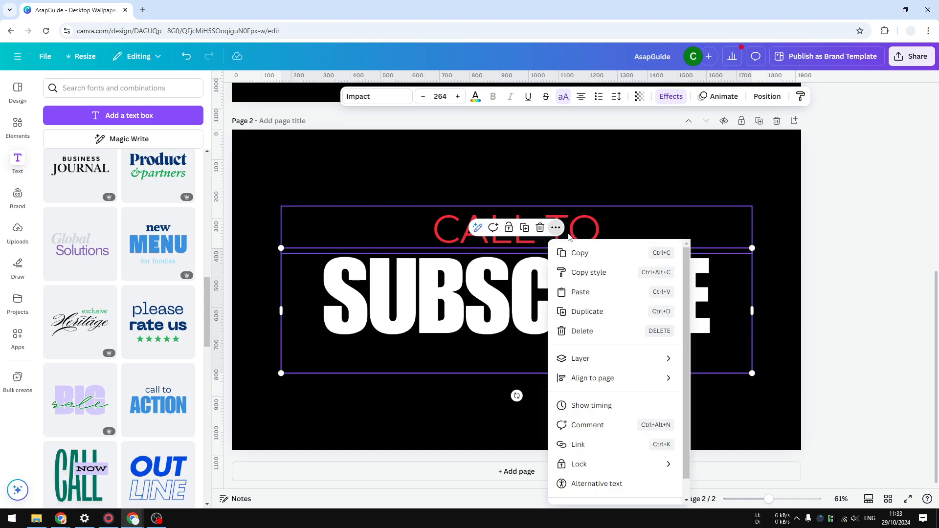
{"action": "left_click", "coordinate": [639, 312]}
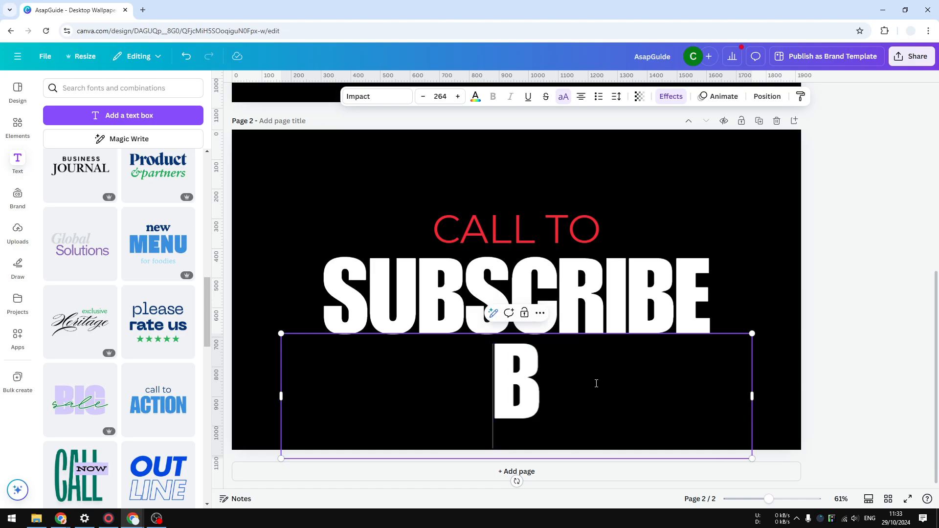
{"action": "left_click_drag", "start_coordinate": [752, 397], "coordinate": [369, 393]}
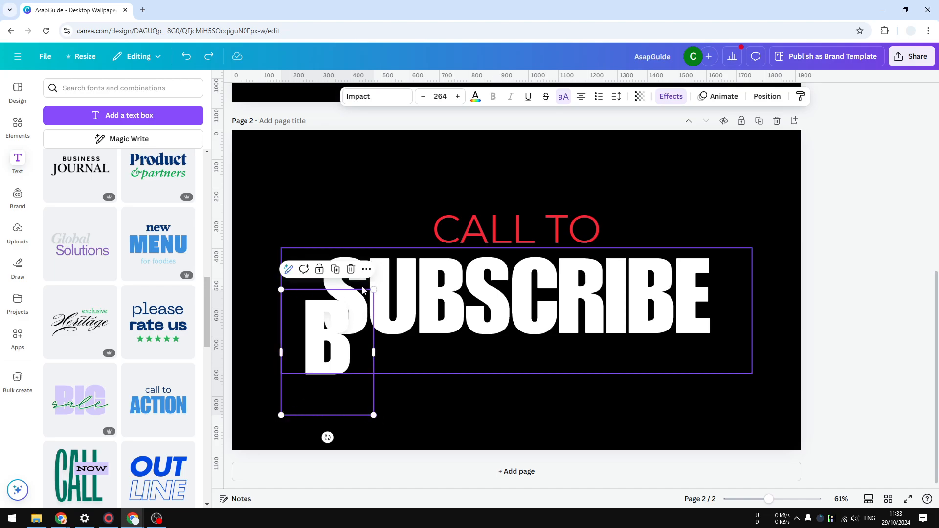
Move the standalone B onto the headline, between SU and SCRIBE.
{"action": "left_click_drag", "start_coordinate": [373, 414], "coordinate": [415, 471]}
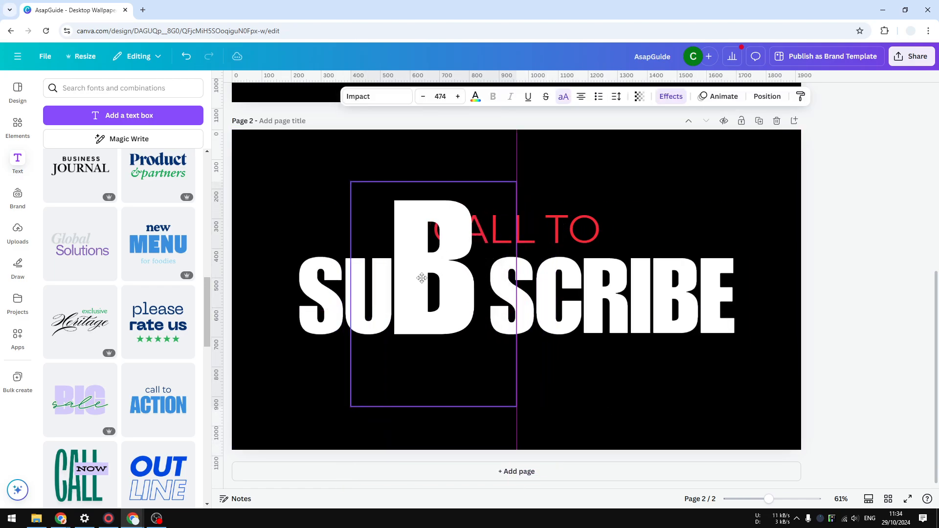
Enlarge the lone B to size 516, align it in the headline, and select CALL TO.
{"action": "left_click_drag", "start_coordinate": [516, 411], "coordinate": [525, 417]}
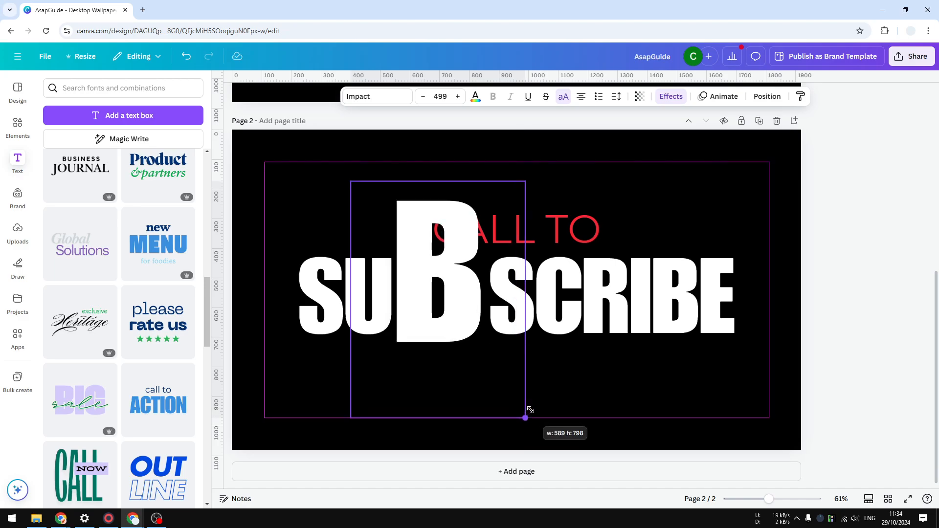
{"action": "left_click_drag", "start_coordinate": [525, 417], "coordinate": [536, 412]}
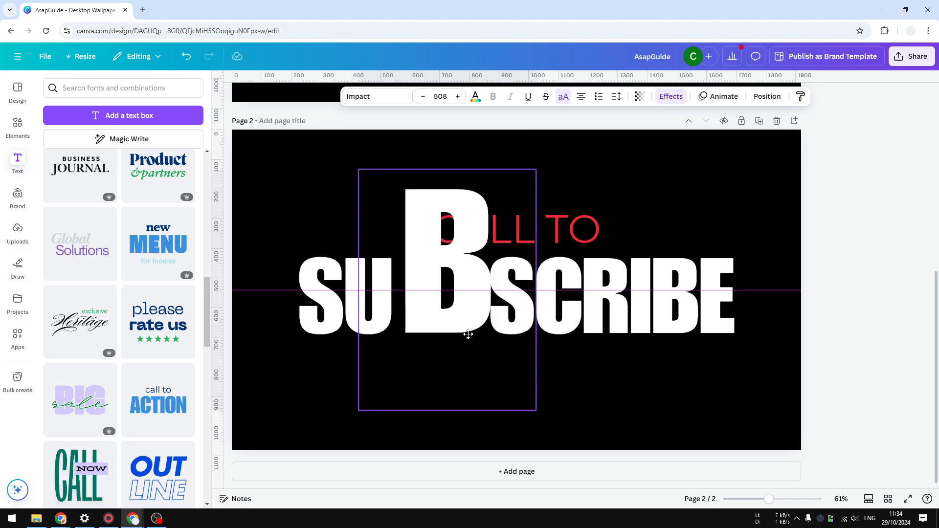
{"action": "left_click_drag", "start_coordinate": [468, 334], "coordinate": [534, 416]}
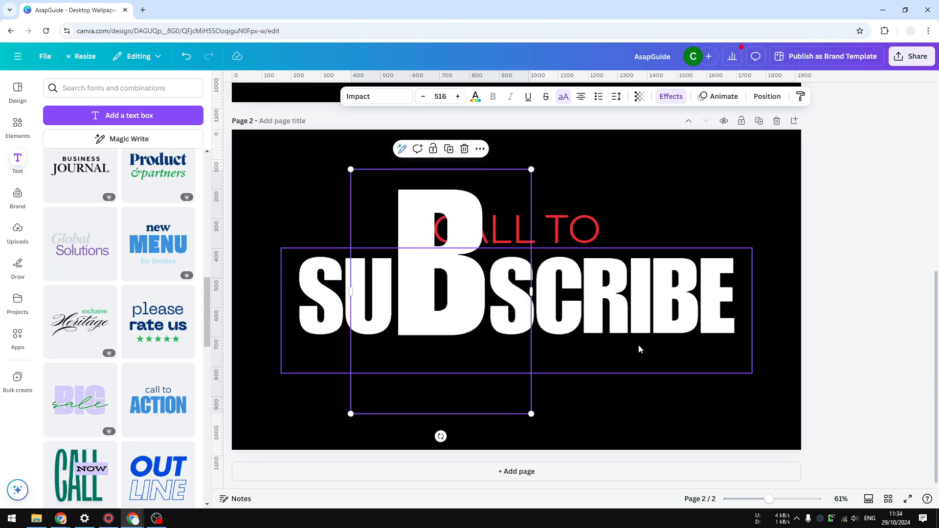
{"action": "left_click", "coordinate": [561, 229]}
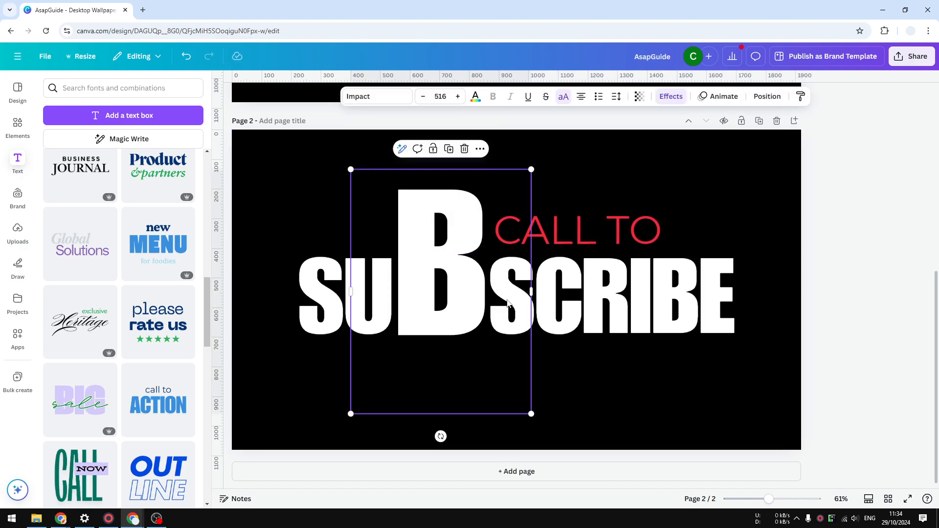
{"action": "mouse_move", "coordinate": [504, 336]}
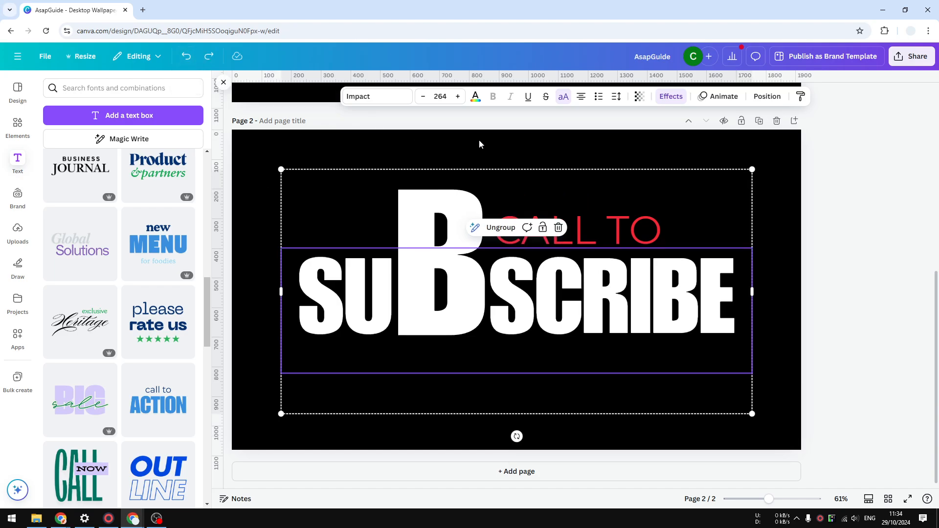
Deselect everything to view the grouped B, CALL TO and SUBSCRIBE design.
{"action": "left_click", "coordinate": [549, 149]}
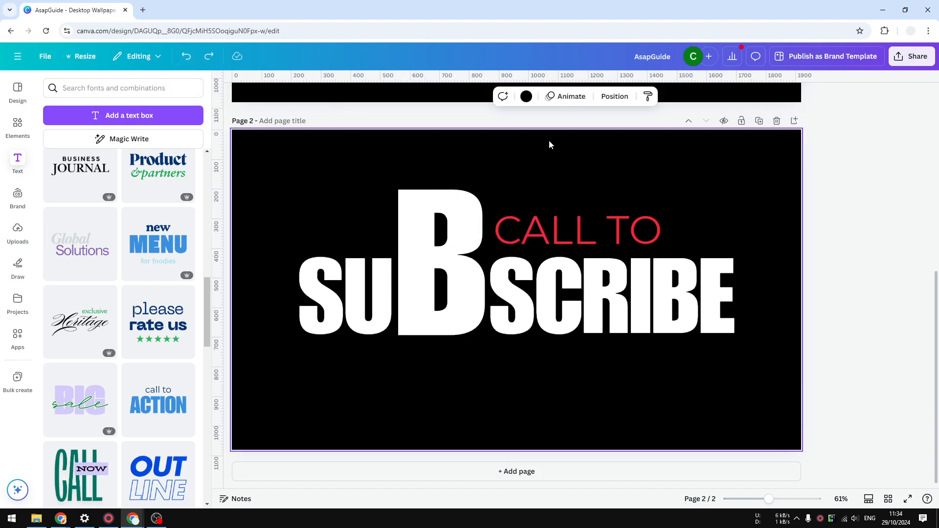